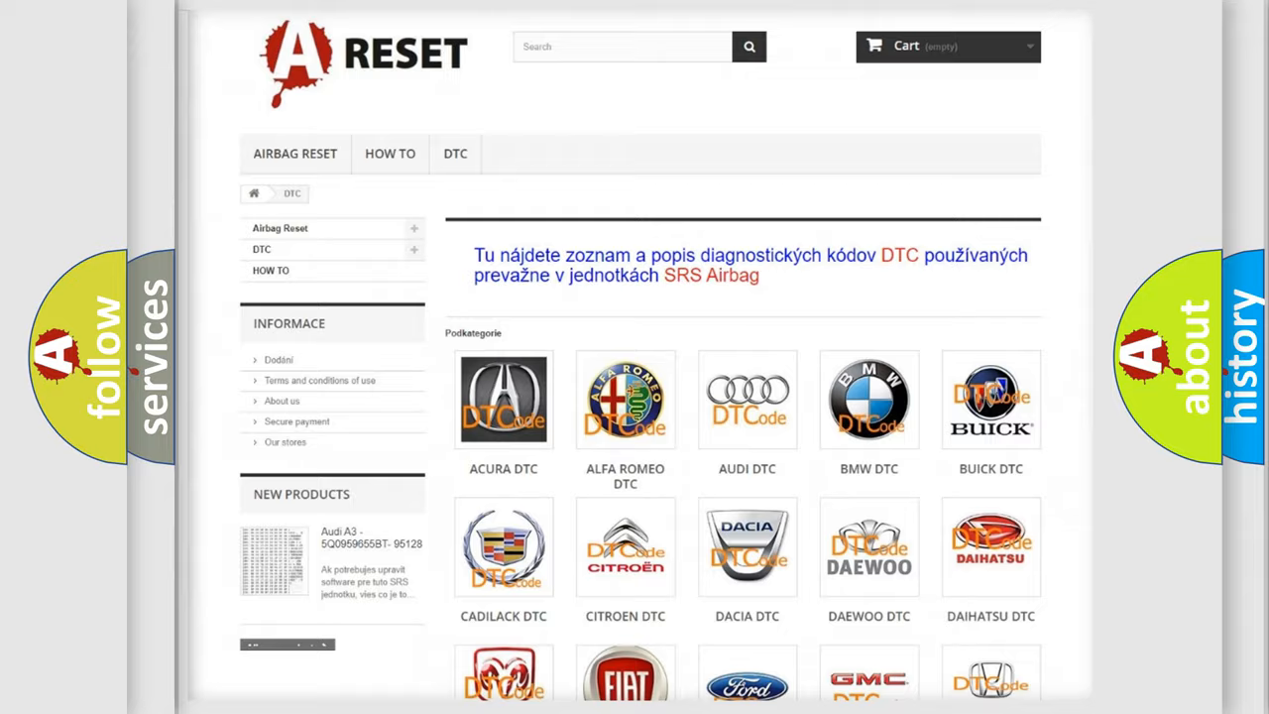
Open the Jeep DTC category and scroll through its subcategory grid, returning to the top.
scroll(down, 3)
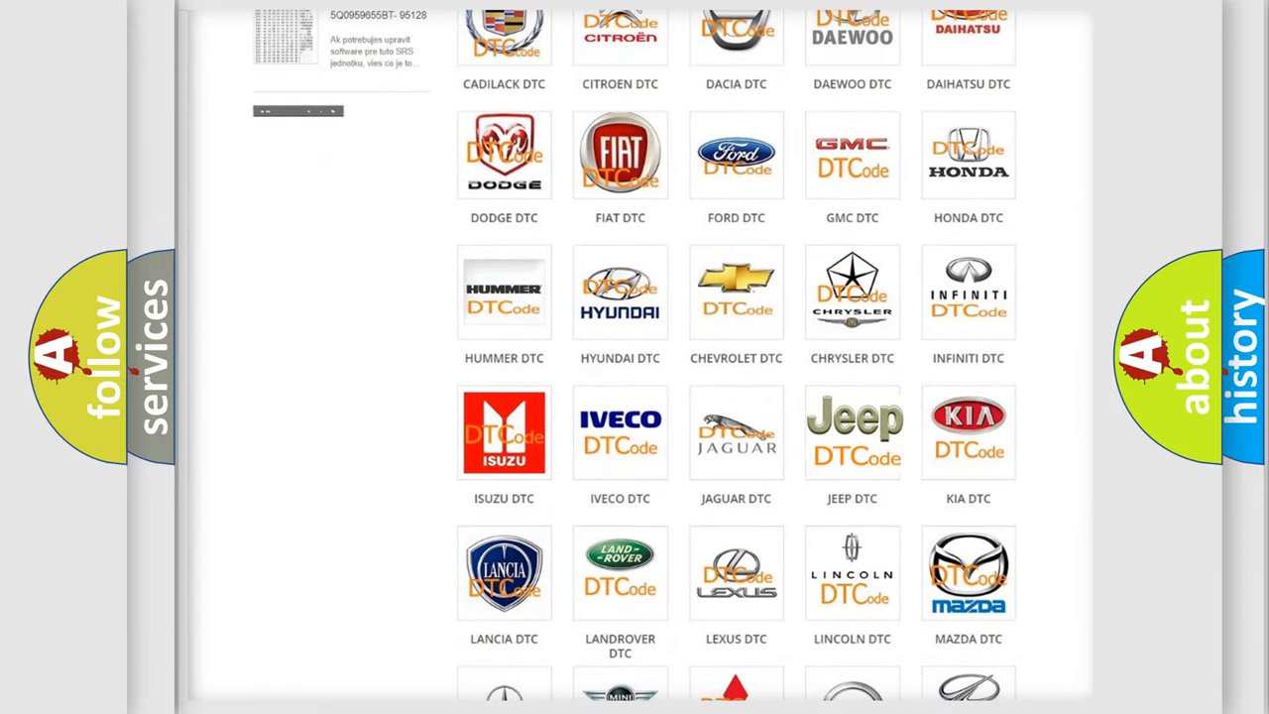
click(853, 432)
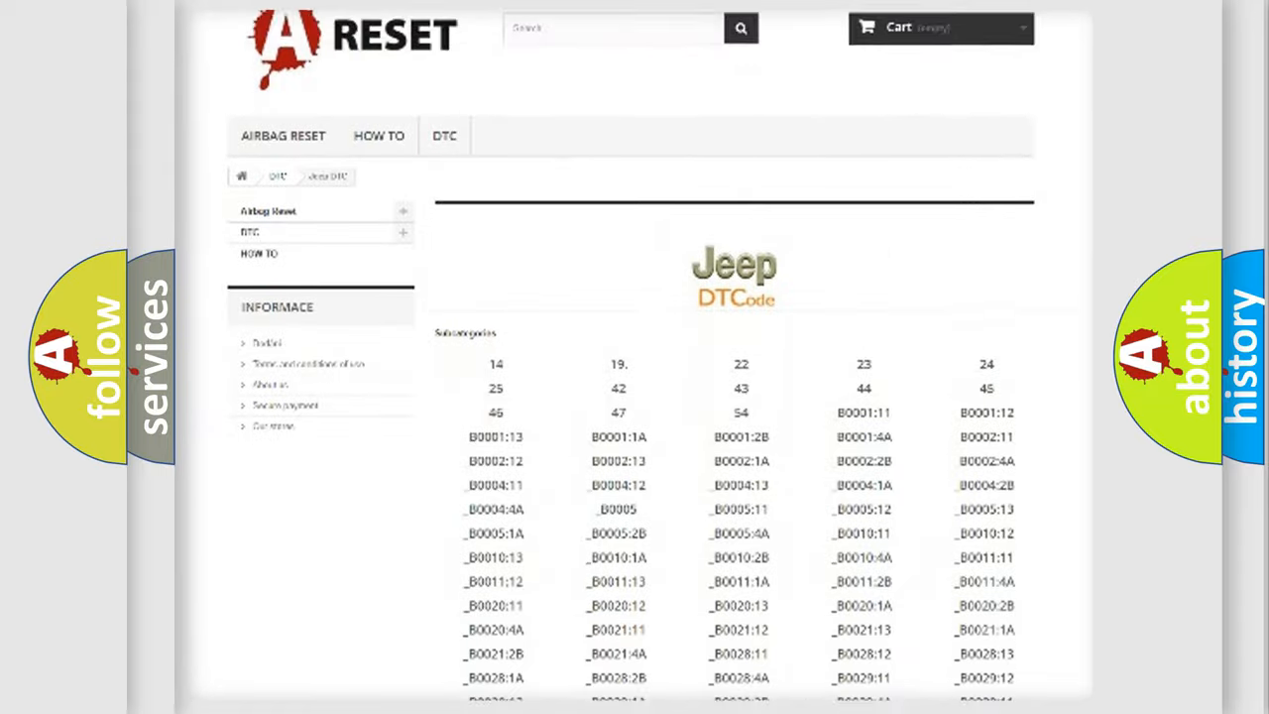
scroll(down, 3)
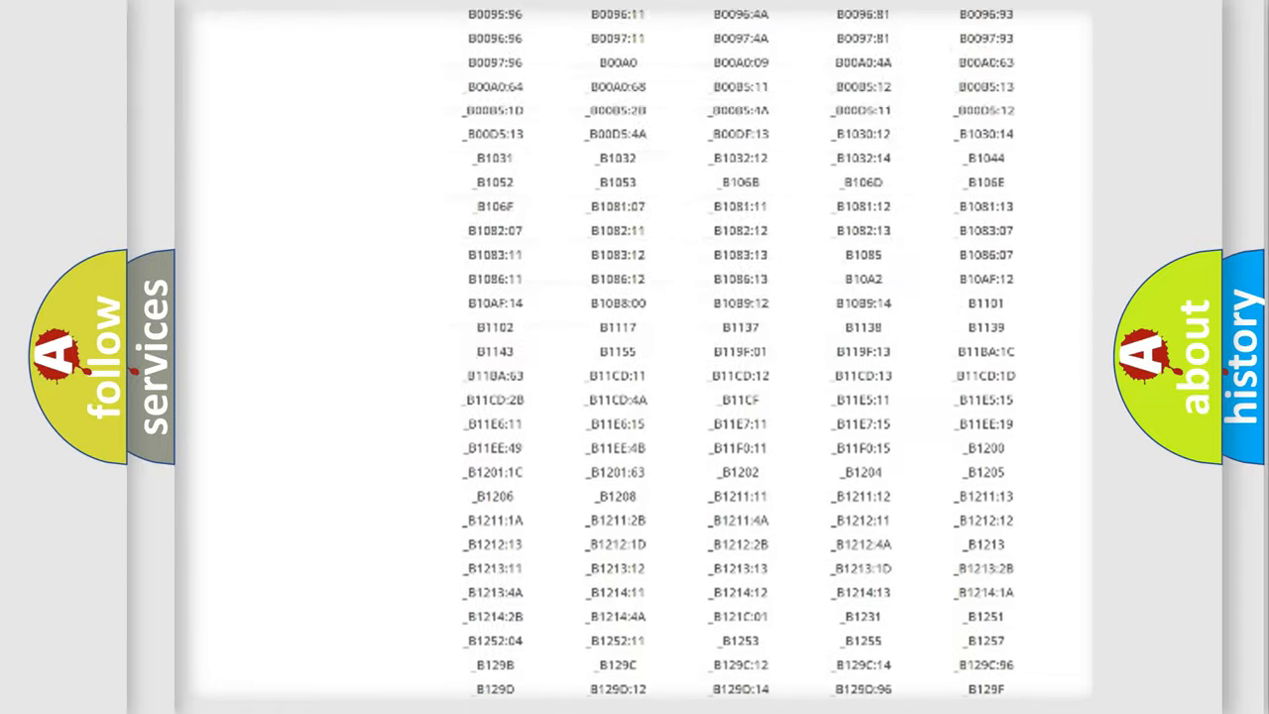
scroll(up, 3)
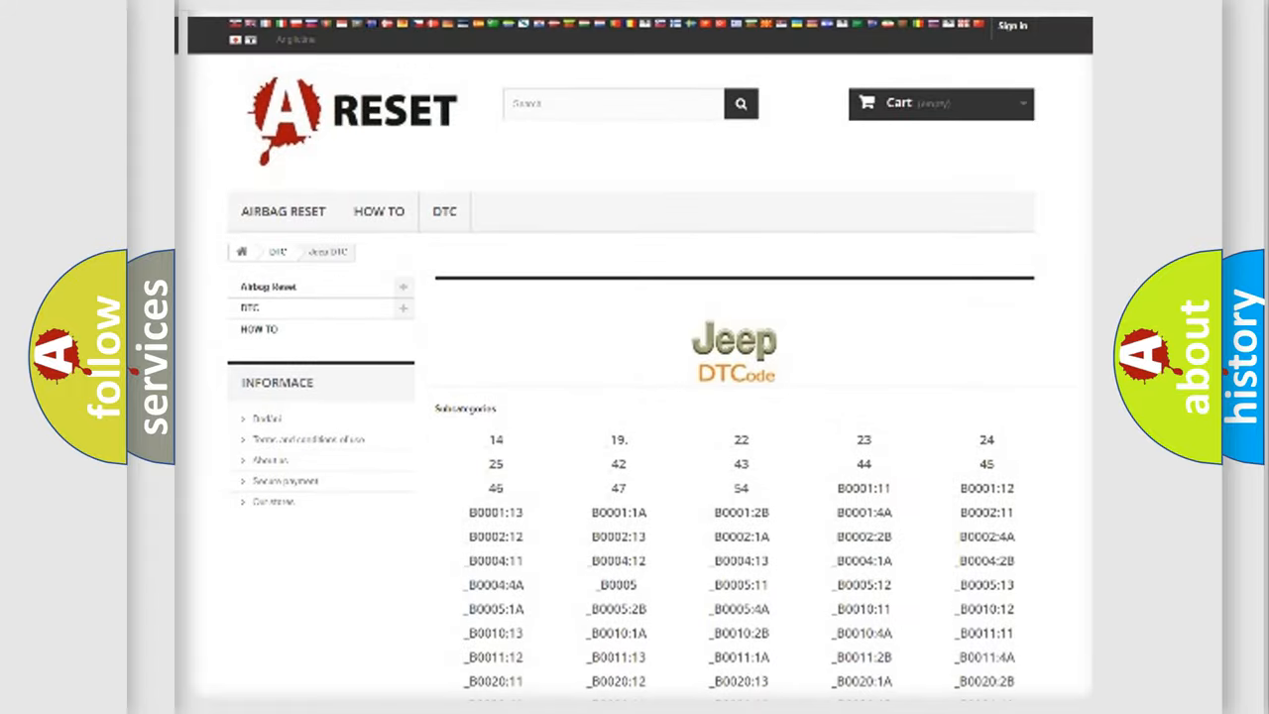